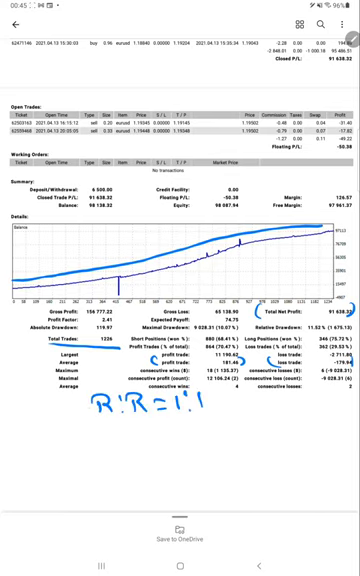
- Handwrite B.E.: 50%, Acc: 70.47% and an up arrow with 20% below the R:R=1:1 line
{"action": "left_click_drag", "start_coordinate": [78, 416], "coordinate": [88, 430]}
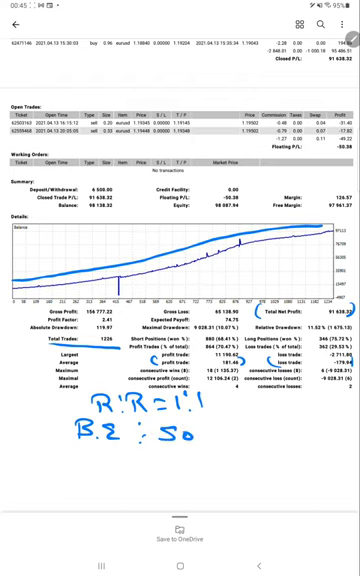
{"action": "type", "text": "%"}
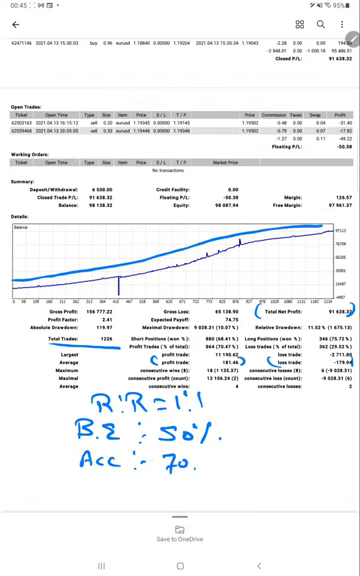
{"action": "type", "text": "47%"}
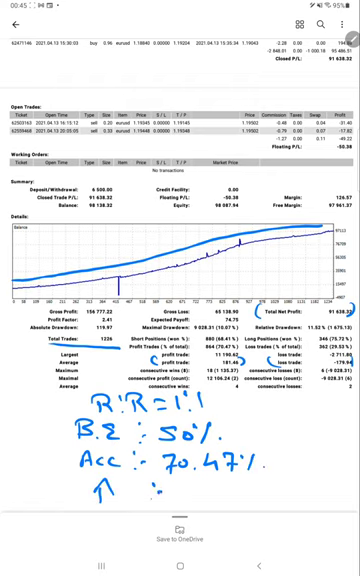
{"action": "type", "text": "20%"}
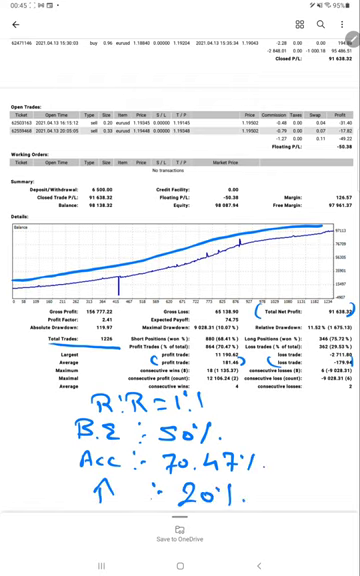